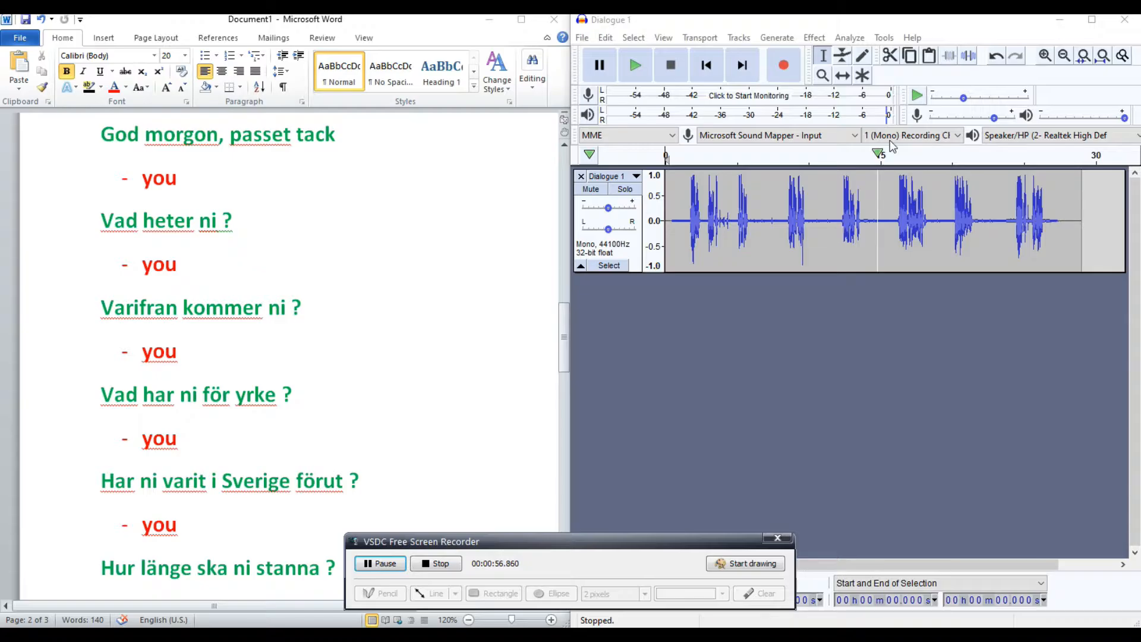
pyautogui.moveTo(1033, 206)
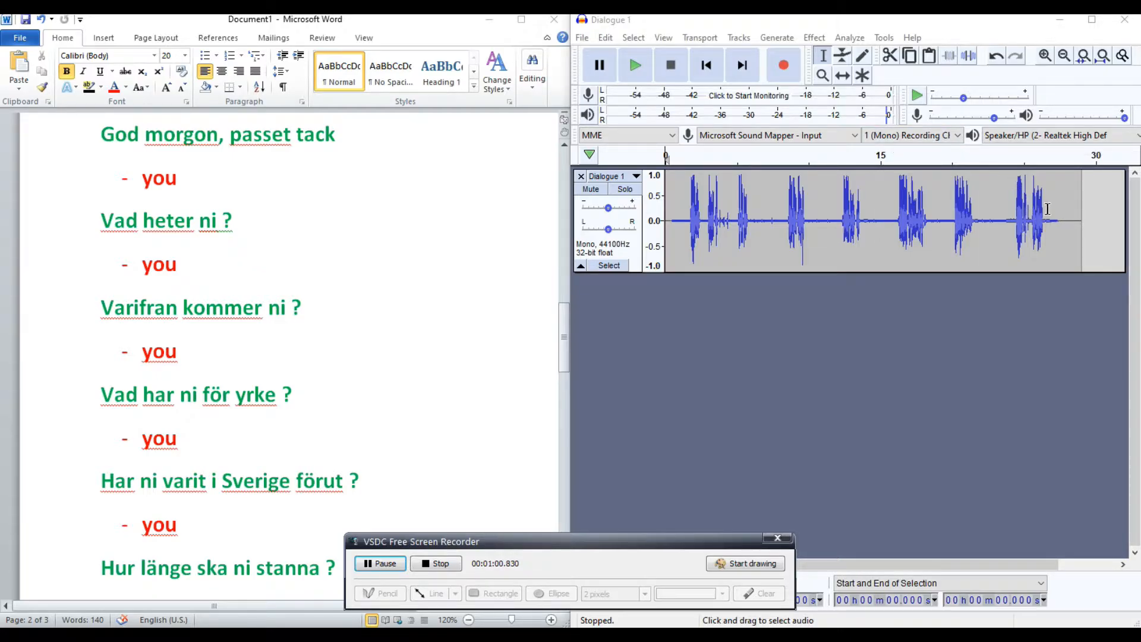
# Start playback of the Swedish dialogue recording for shadowing against the script.
pyautogui.moveTo(839, 219); pyautogui.dragTo(863, 219)
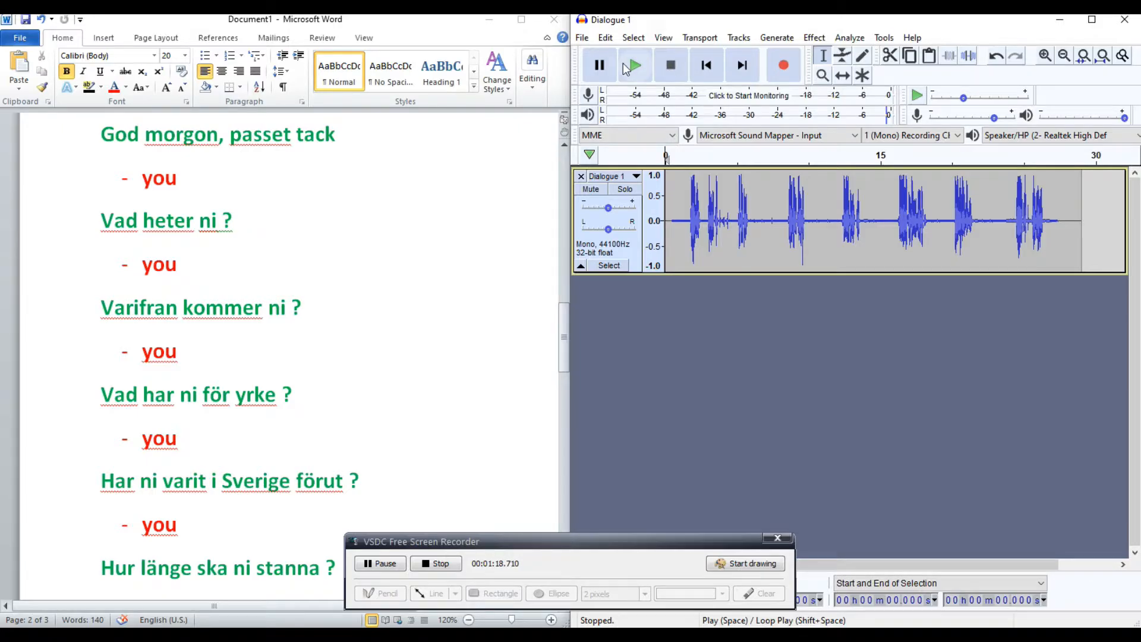
pyautogui.moveTo(634, 64)
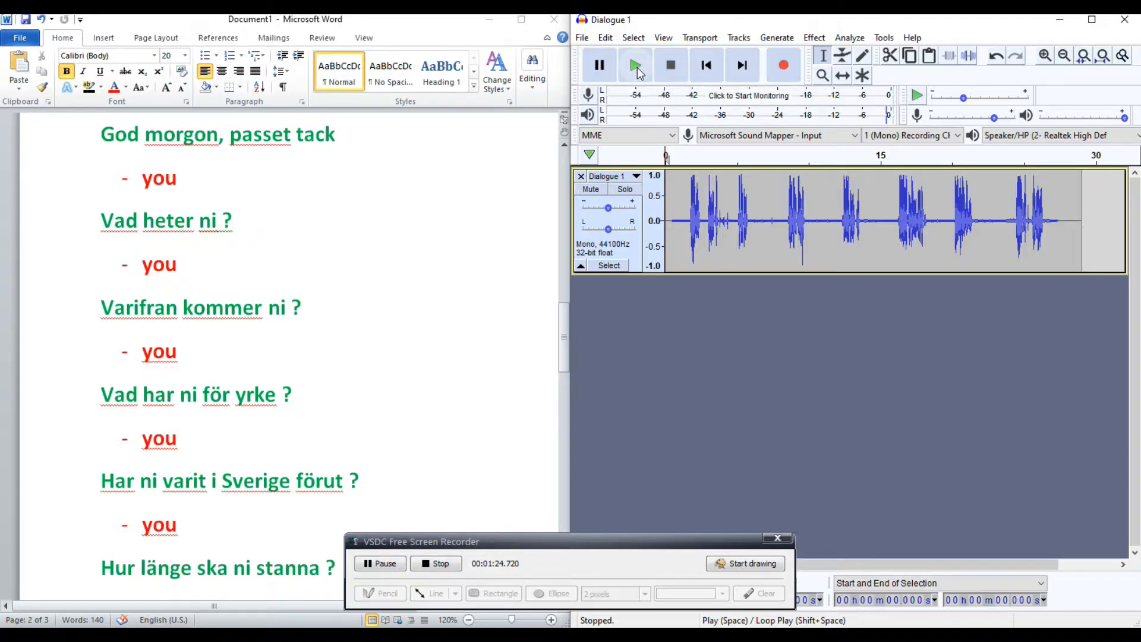
pyautogui.click(635, 65)
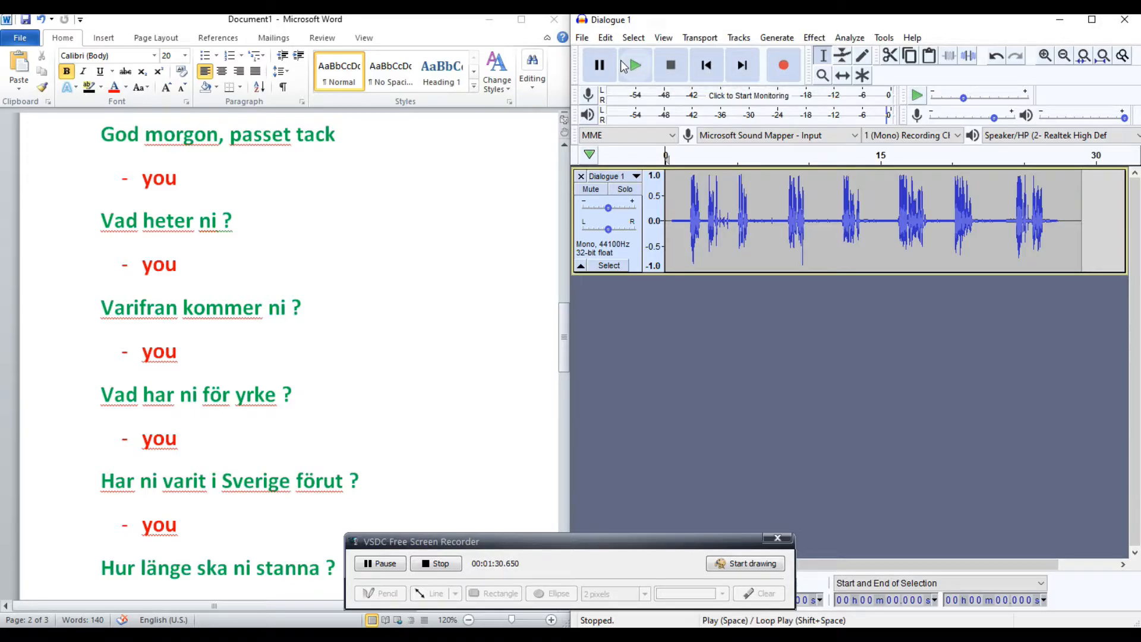
pyautogui.moveTo(634, 65)
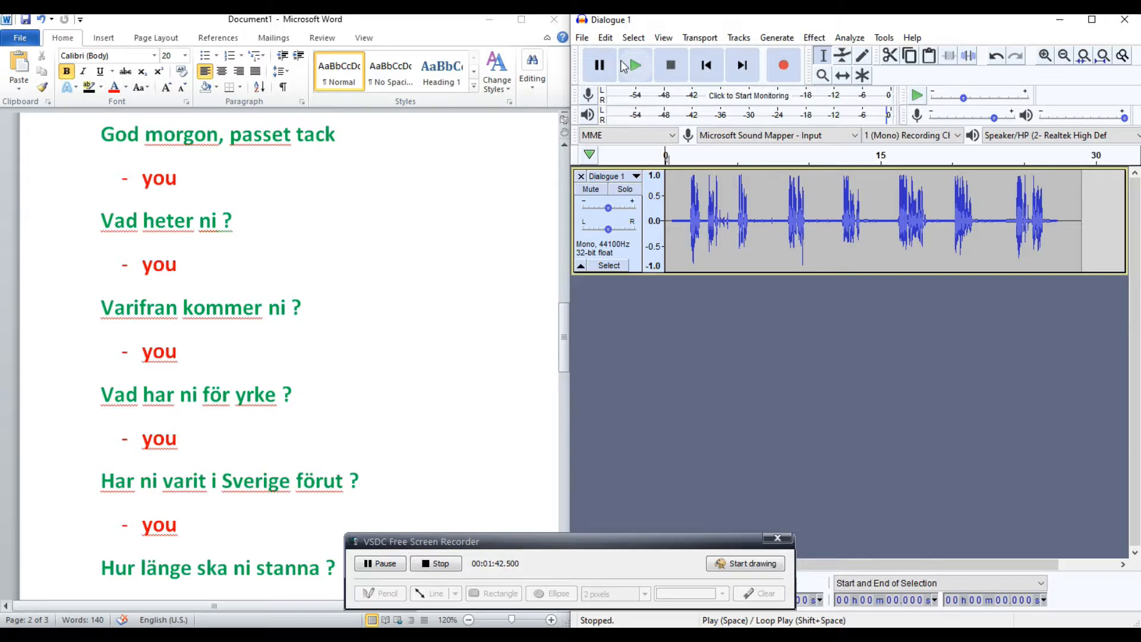
pyautogui.click(634, 64)
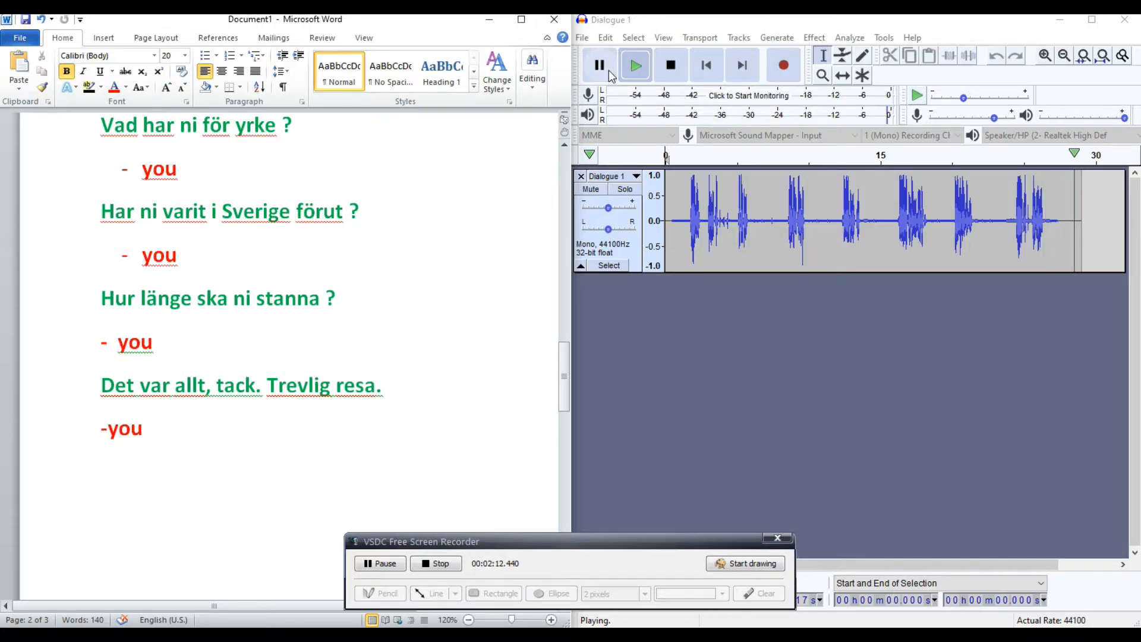
# Stop the dialogue playback, leaving the track idle beside the Word script.
pyautogui.click(598, 64)
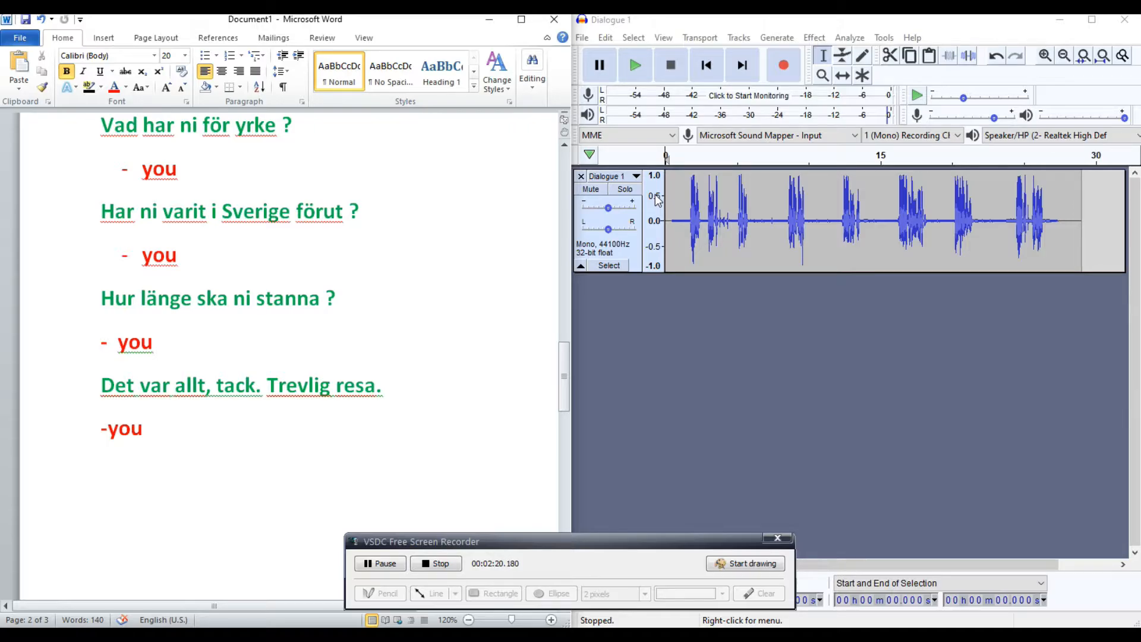
pyautogui.click(599, 64)
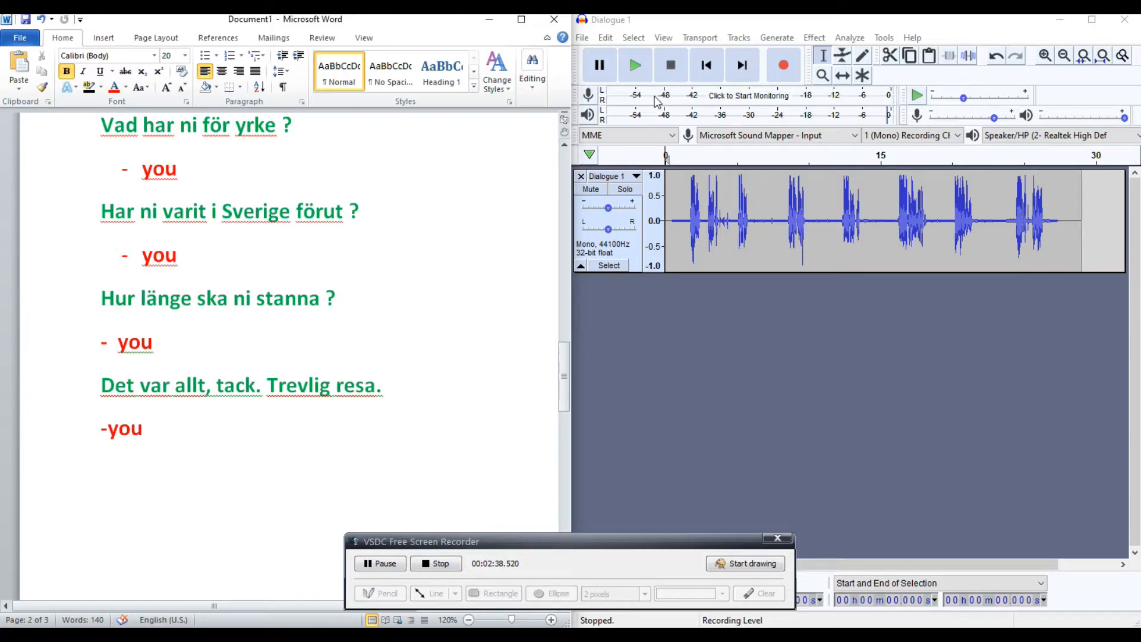
pyautogui.moveTo(659, 106)
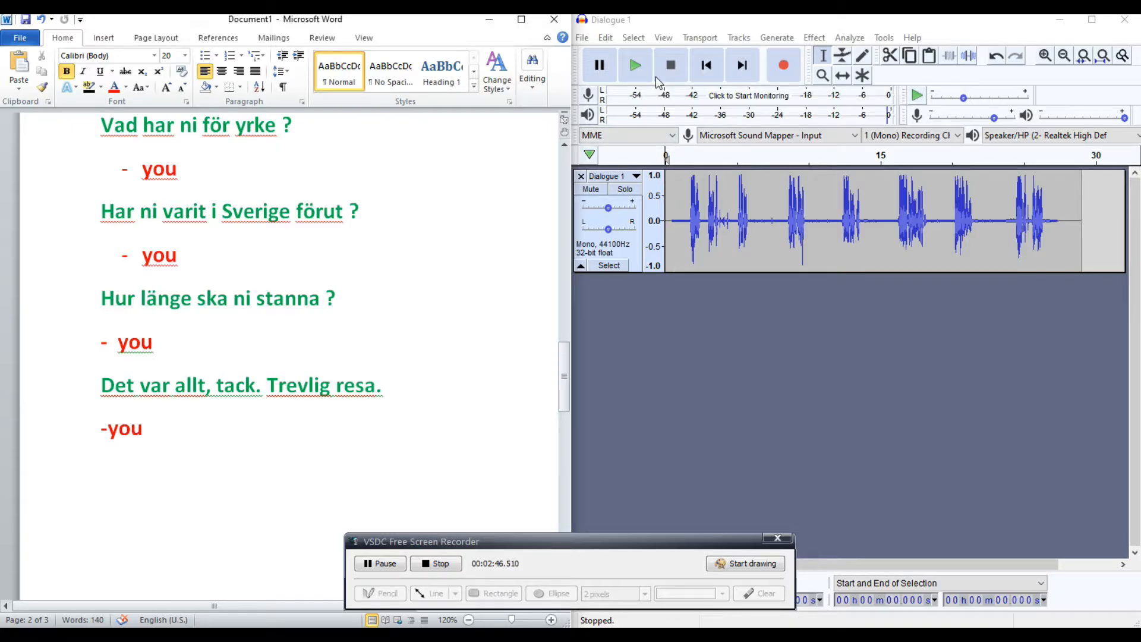
pyautogui.click(605, 37)
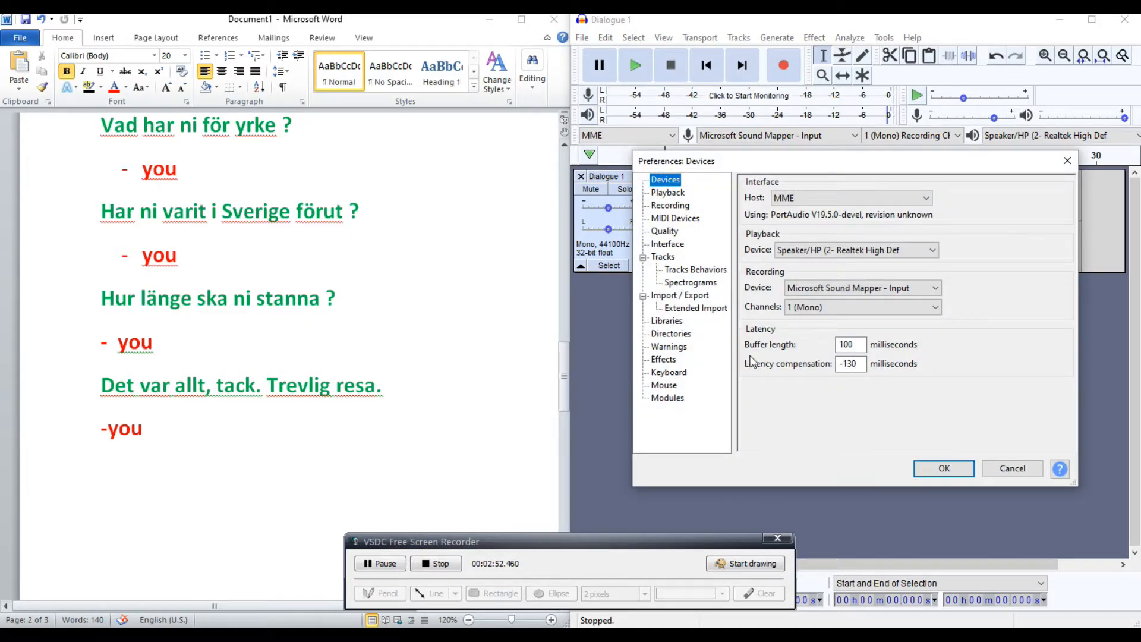
pyautogui.moveTo(789, 316)
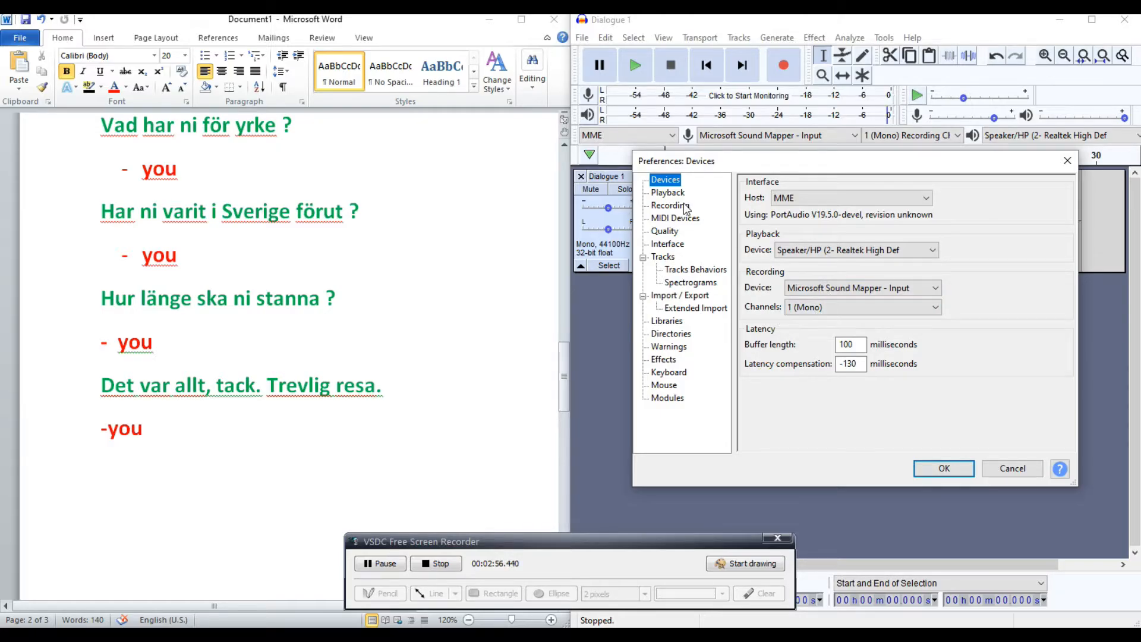
pyautogui.click(669, 206)
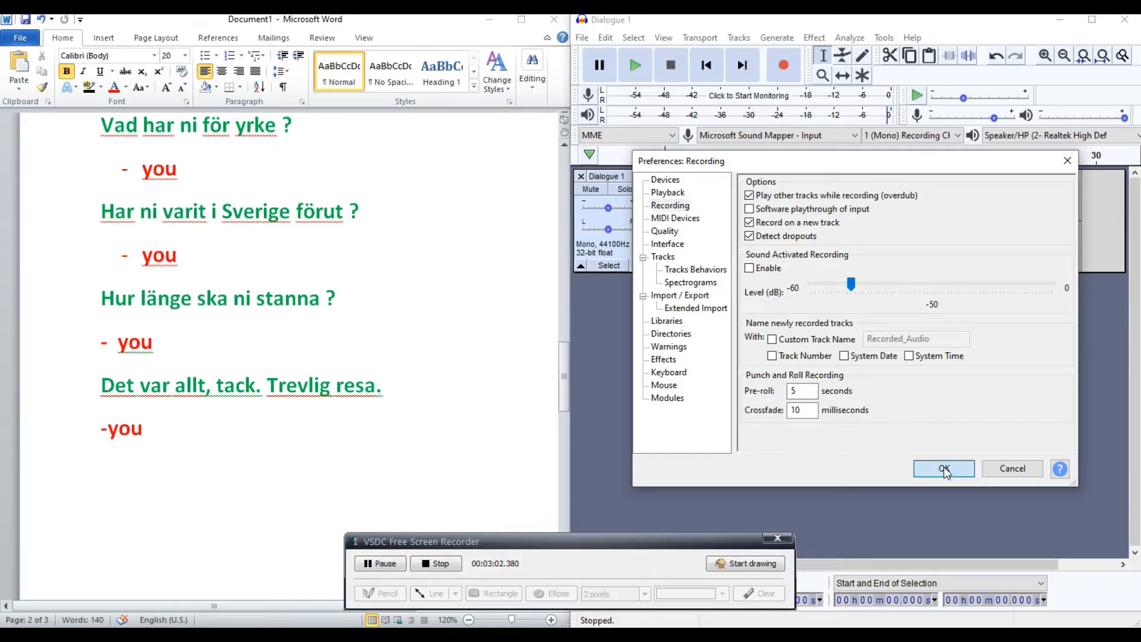
pyautogui.click(943, 468)
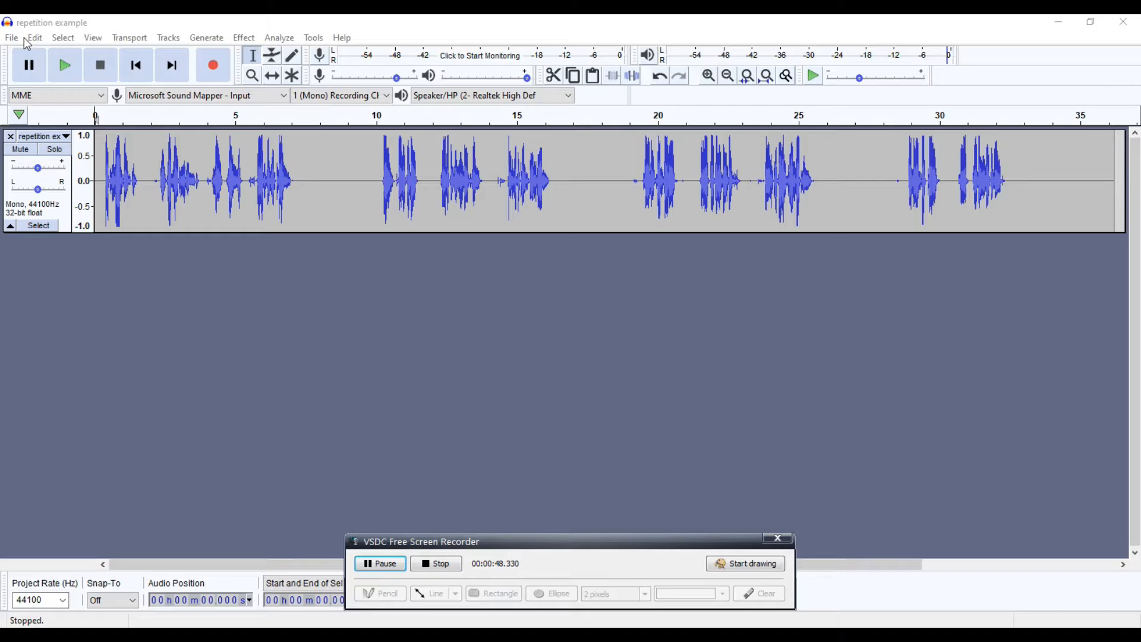
pyautogui.moveTo(485, 336)
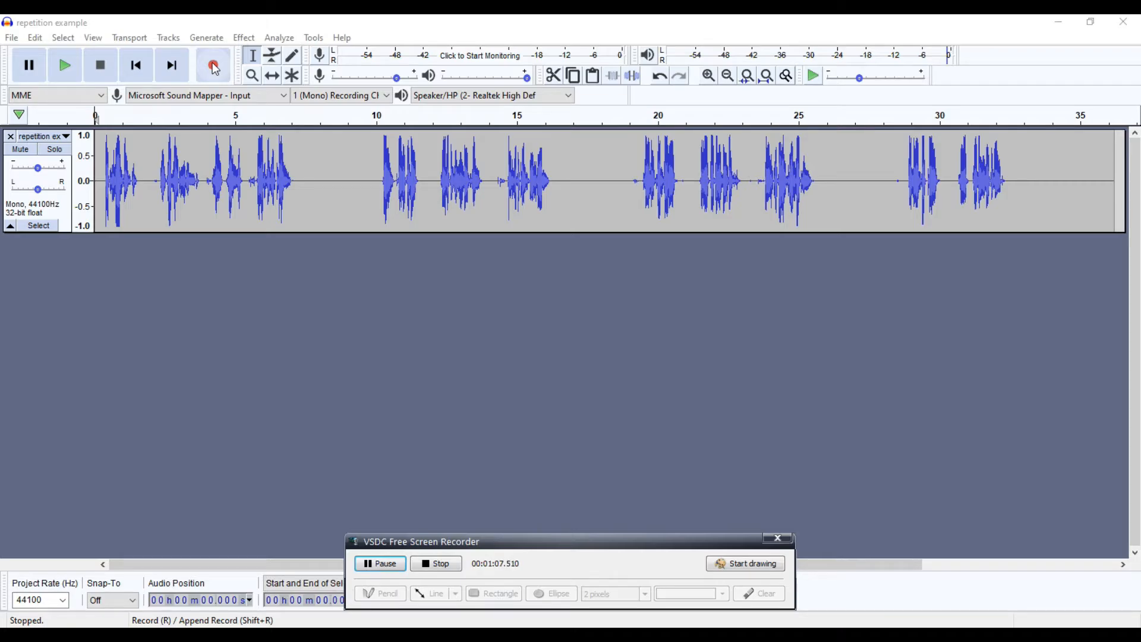
# Record a new track over playback, capturing about 33 seconds of the repetition phrases.
pyautogui.click(213, 64)
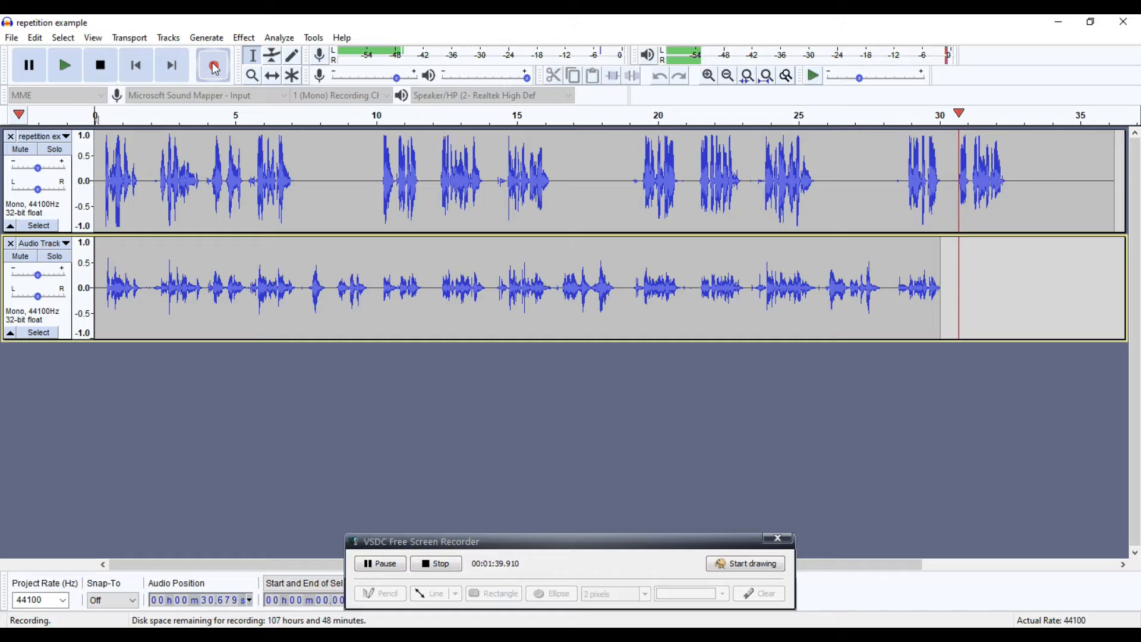
pyautogui.click(212, 64)
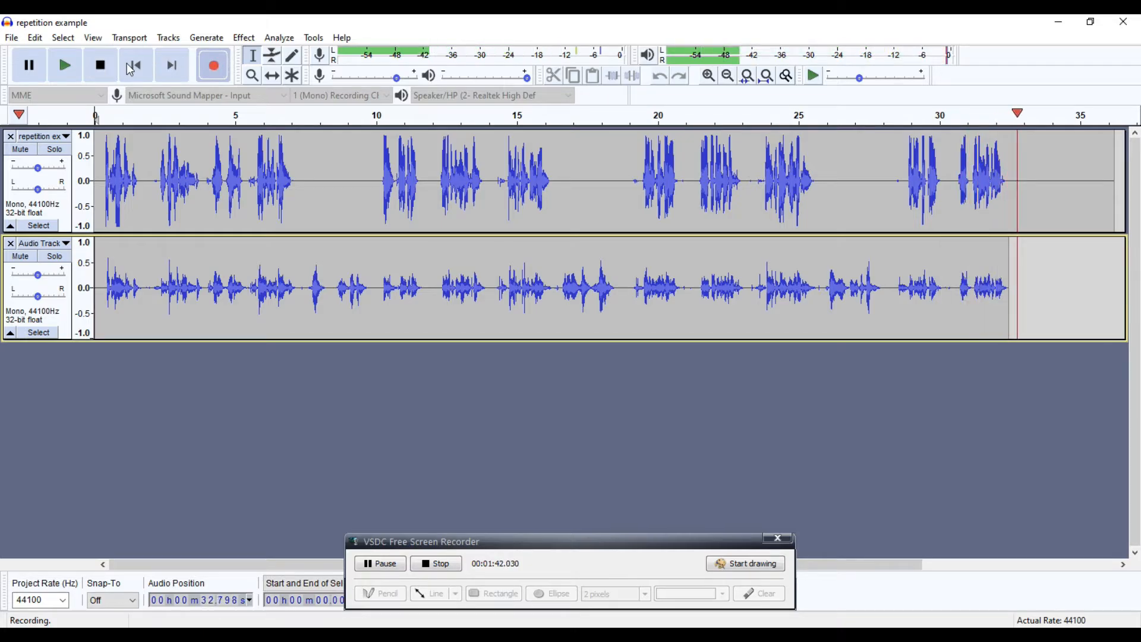
# Stop the recording, replay both tracks from the start, then stop playback.
pyautogui.click(100, 65)
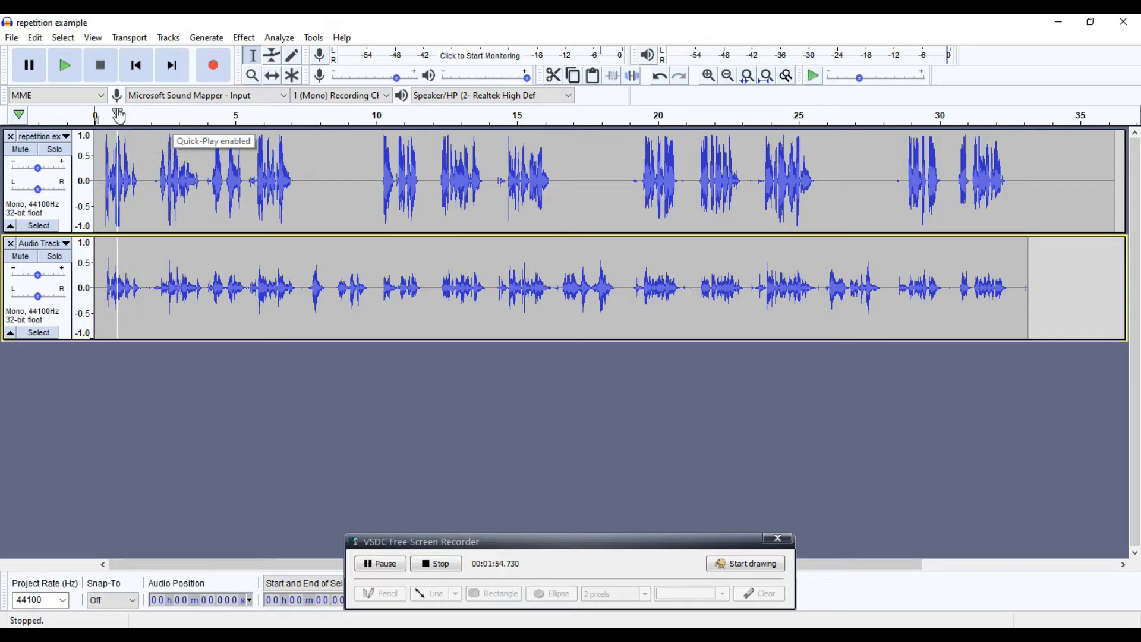
pyautogui.moveTo(168, 193)
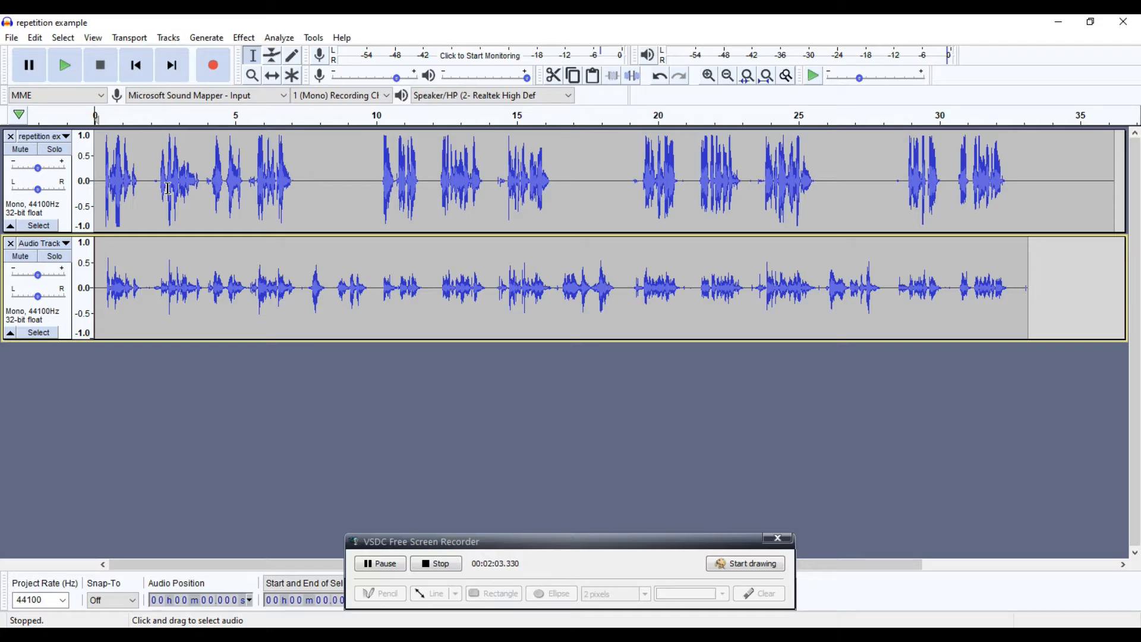
pyautogui.moveTo(155, 146)
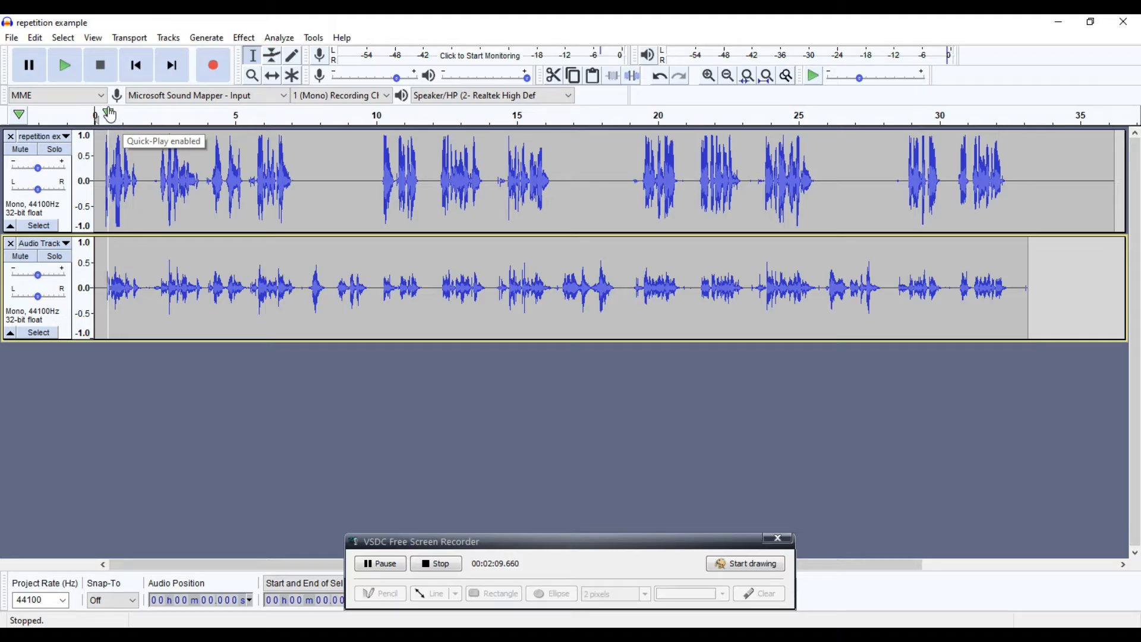
pyautogui.click(64, 64)
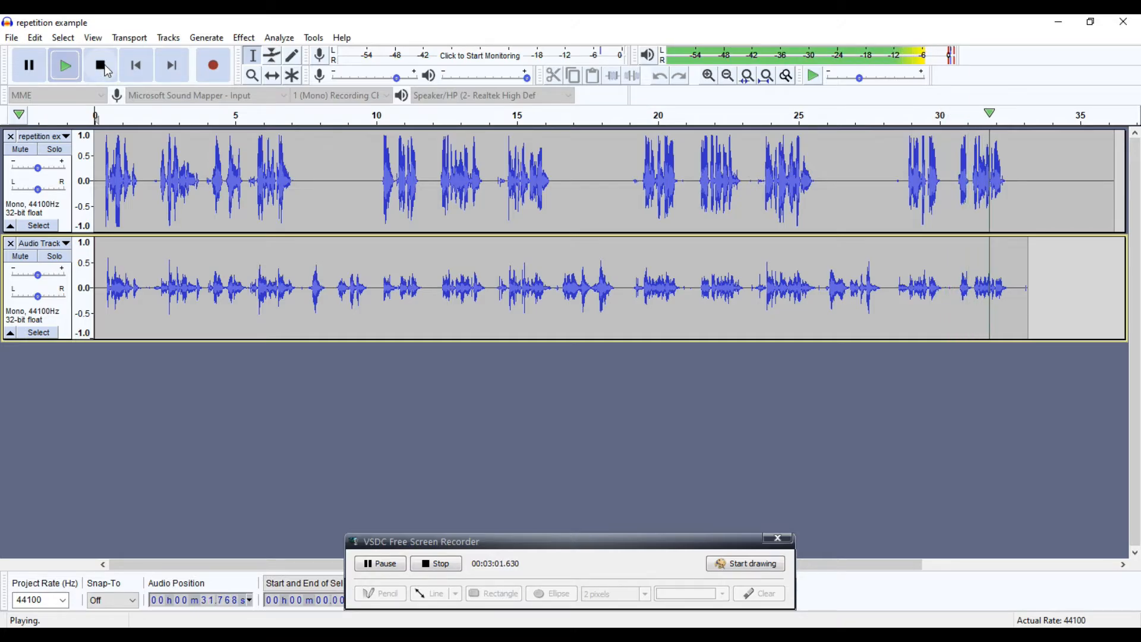
pyautogui.click(100, 65)
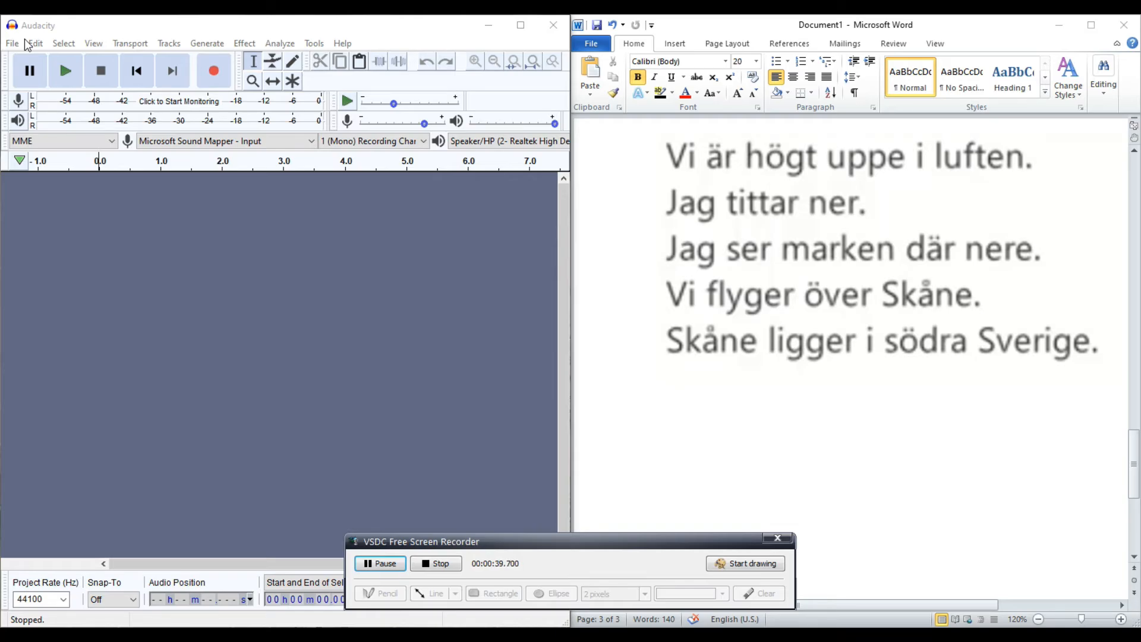
# Open the Ljudbok Nisse Holgersson chapter 2 file from the Subscribe folder as a stereo track.
pyautogui.click(12, 43)
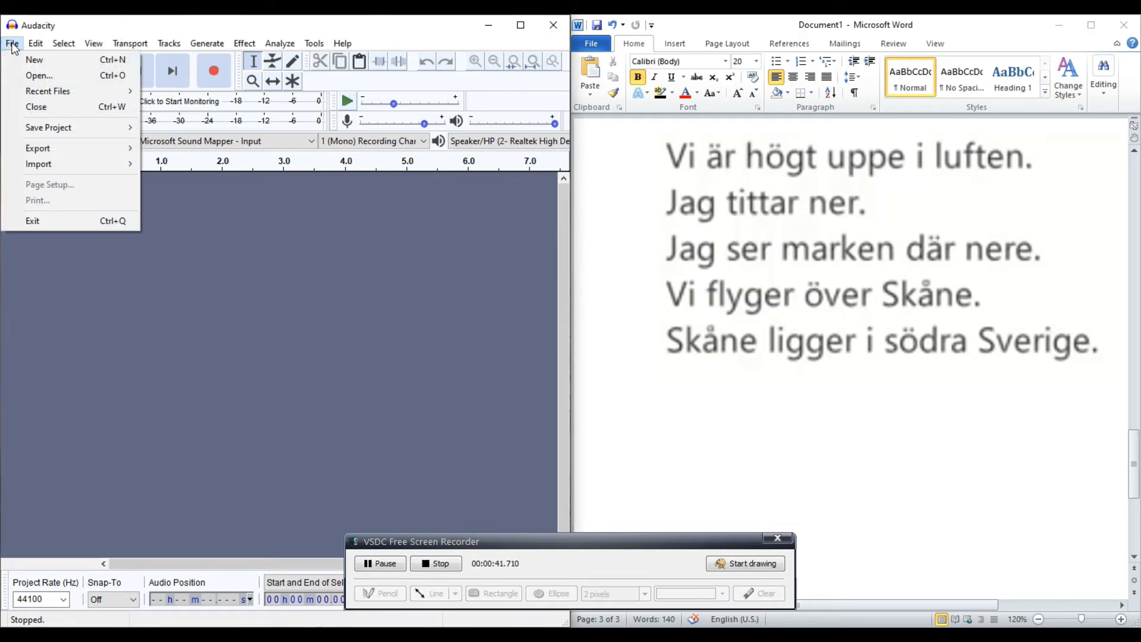
pyautogui.moveTo(38, 76)
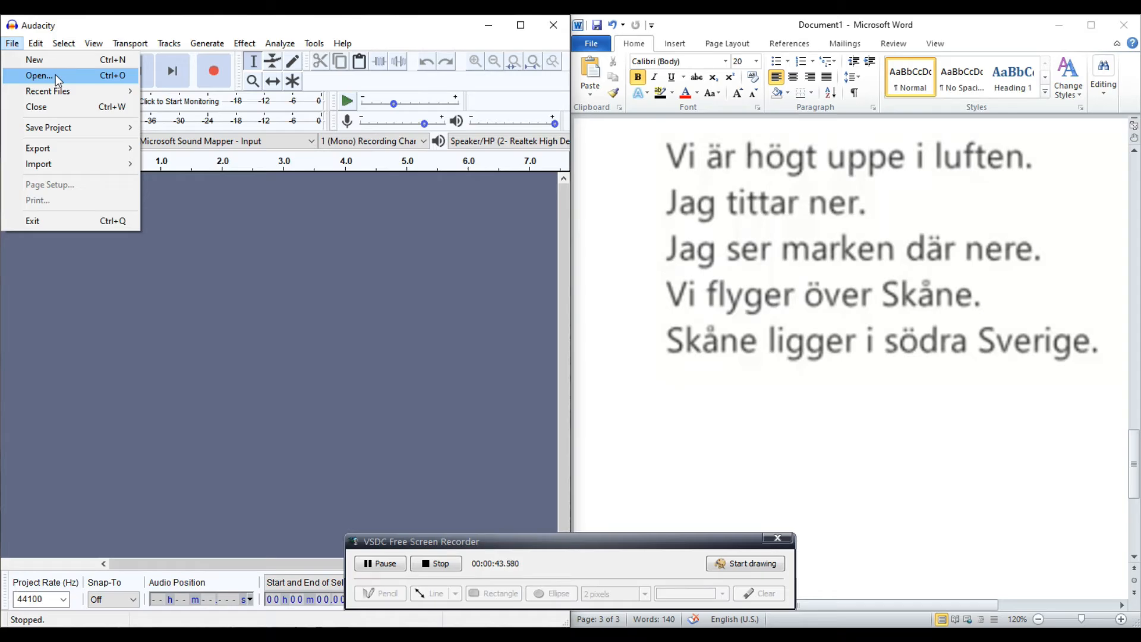
pyautogui.click(38, 75)
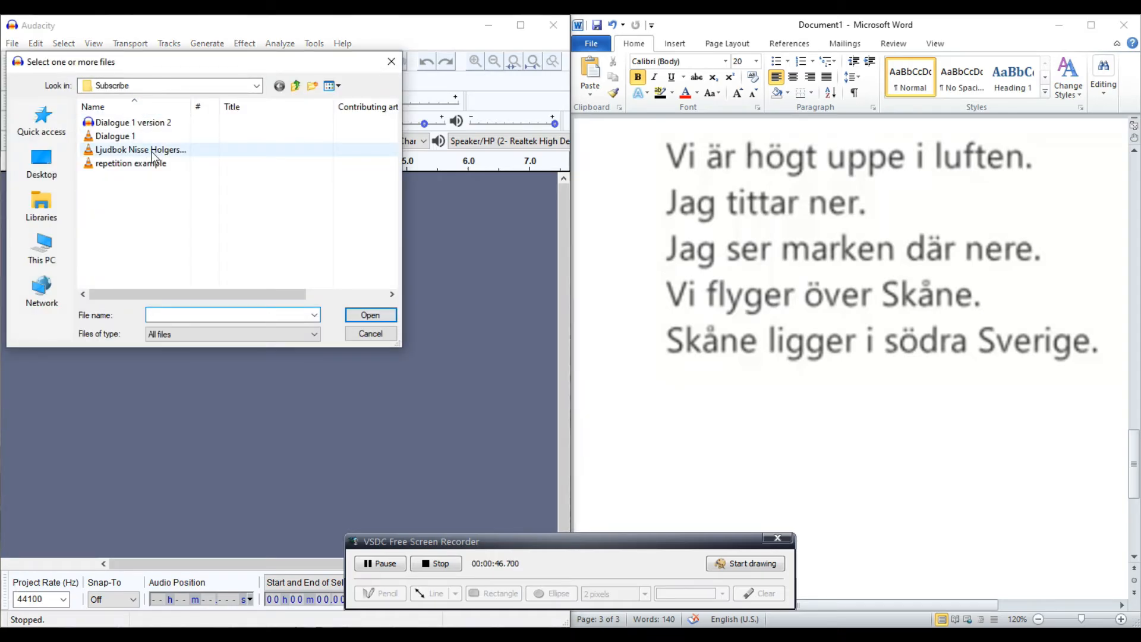
pyautogui.click(140, 150)
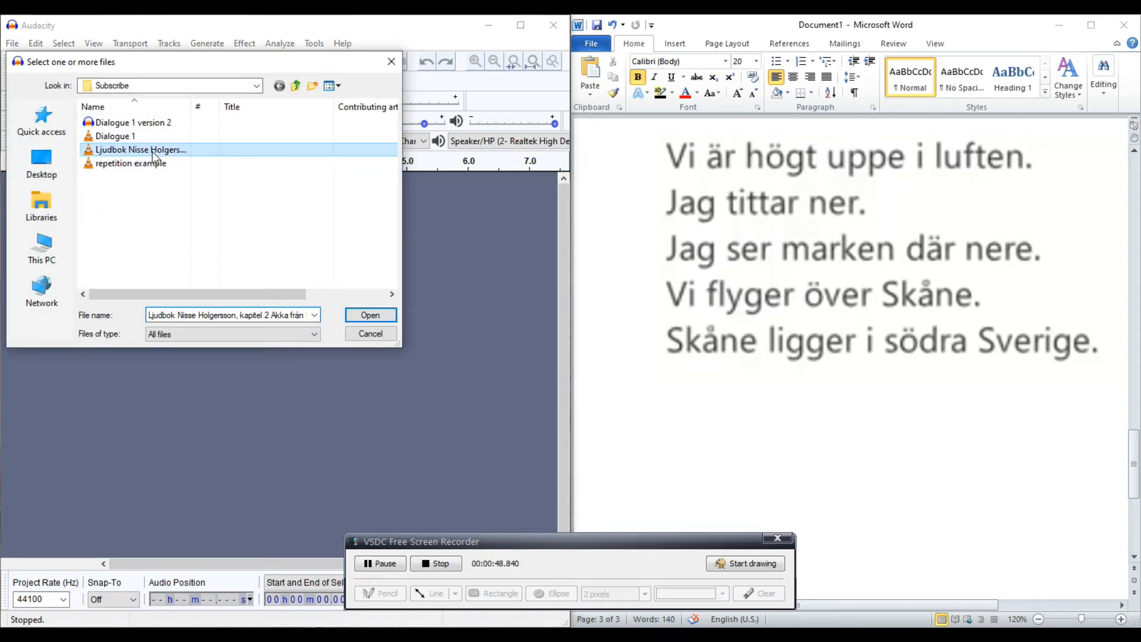
pyautogui.click(370, 313)
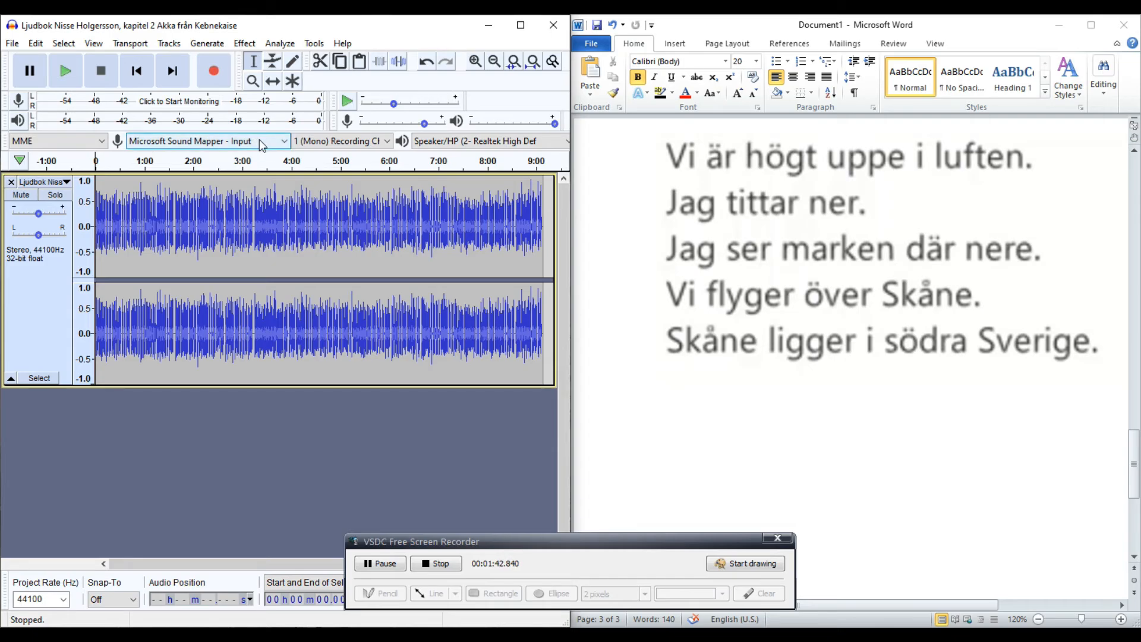
pyautogui.moveTo(329, 141)
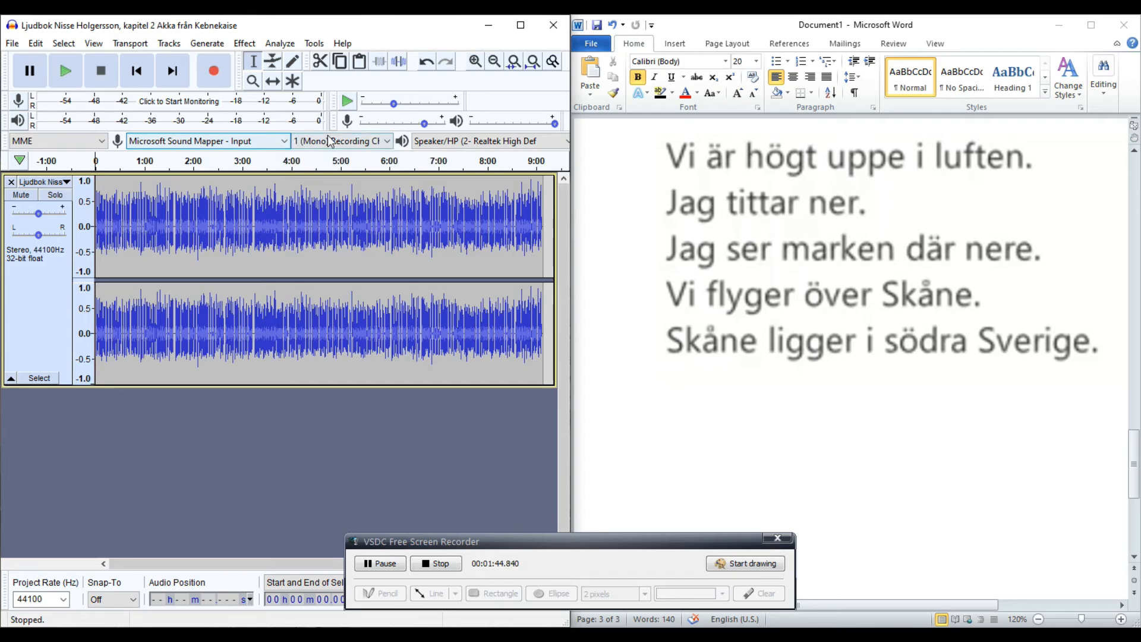
pyautogui.moveTo(305, 253)
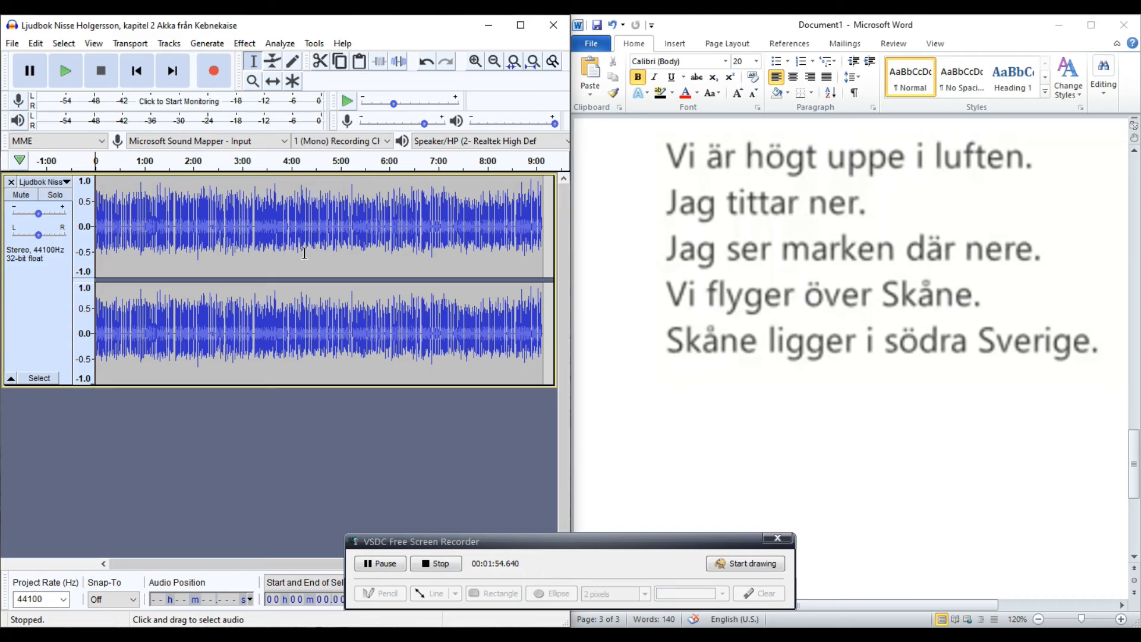
pyautogui.moveTo(65, 70)
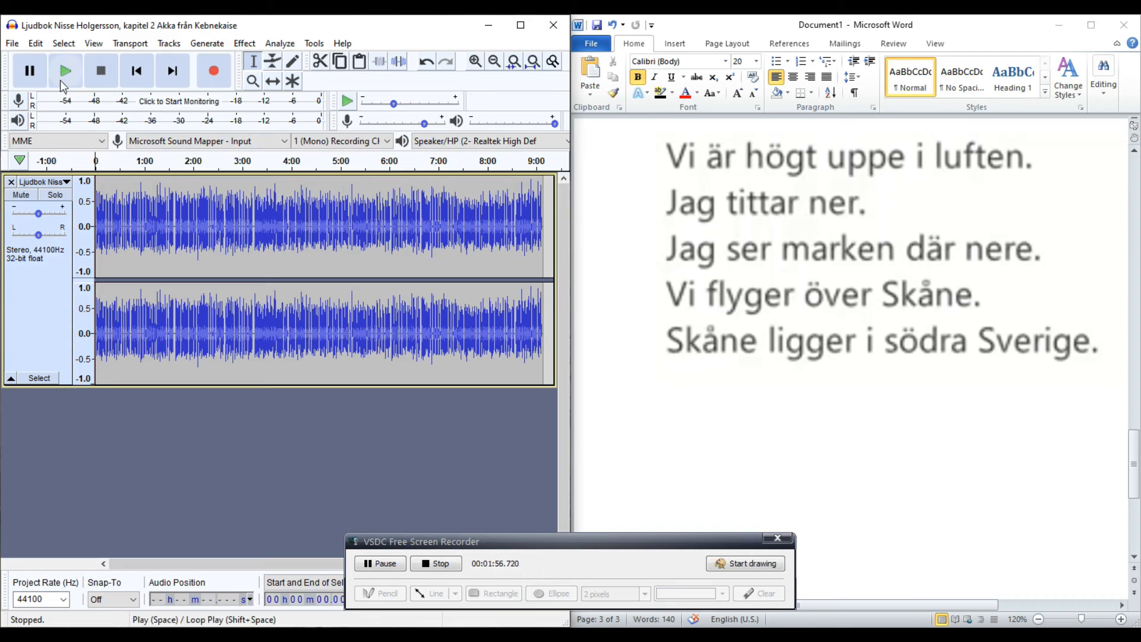
pyautogui.moveTo(64, 70)
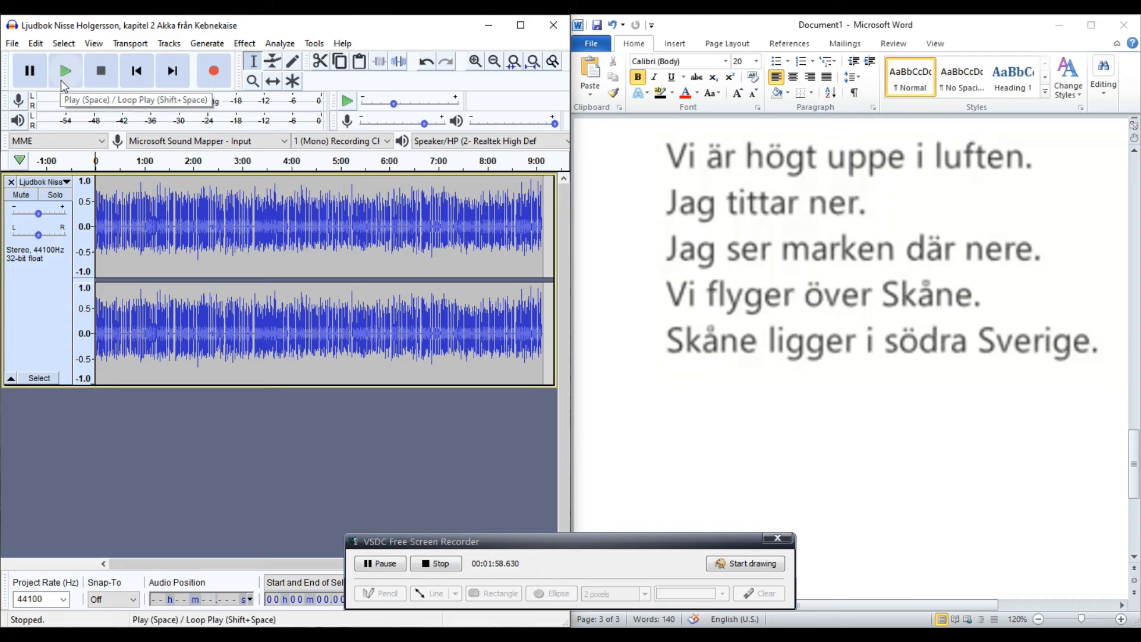
# Play the chapter opening in short bursts, ending paused about ten seconds in.
pyautogui.click(65, 70)
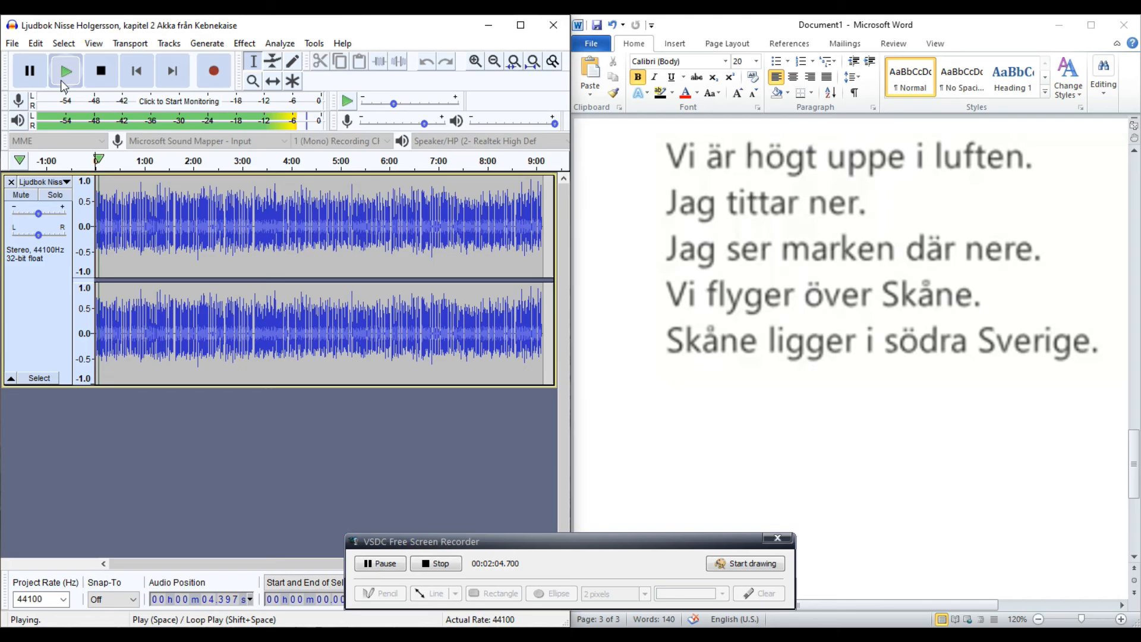
pyautogui.click(28, 70)
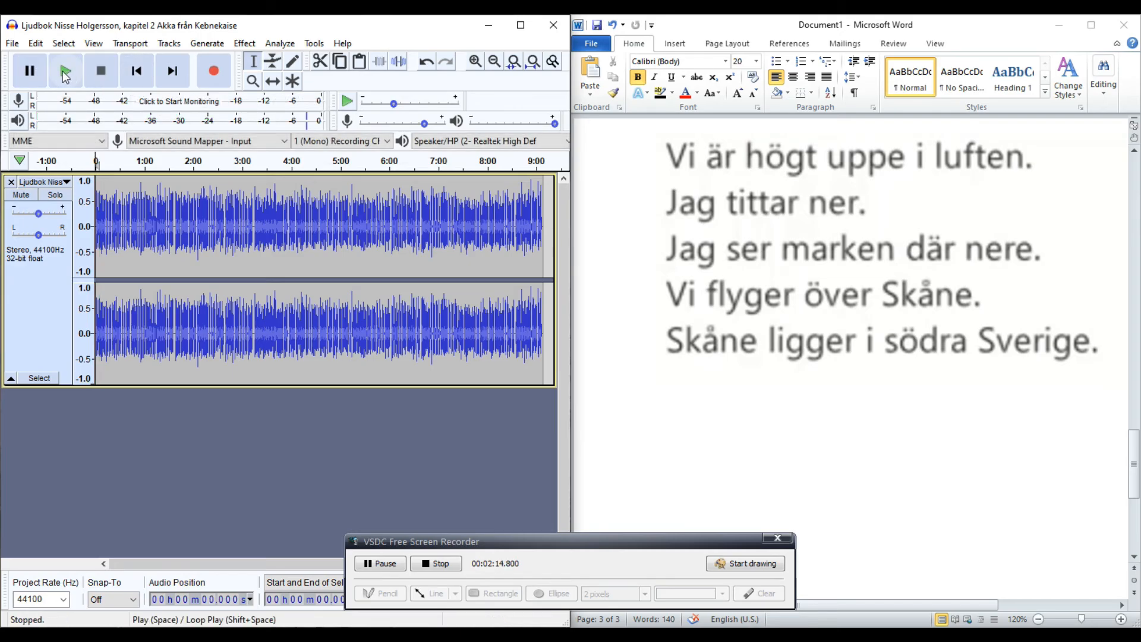
pyautogui.moveTo(64, 70)
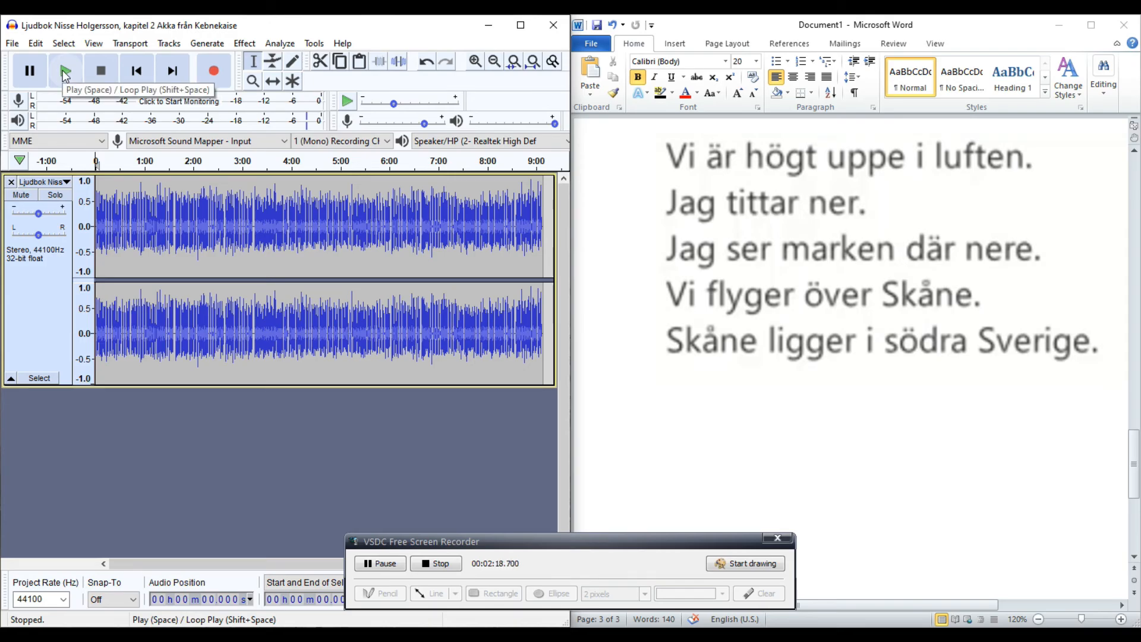
pyautogui.click(65, 71)
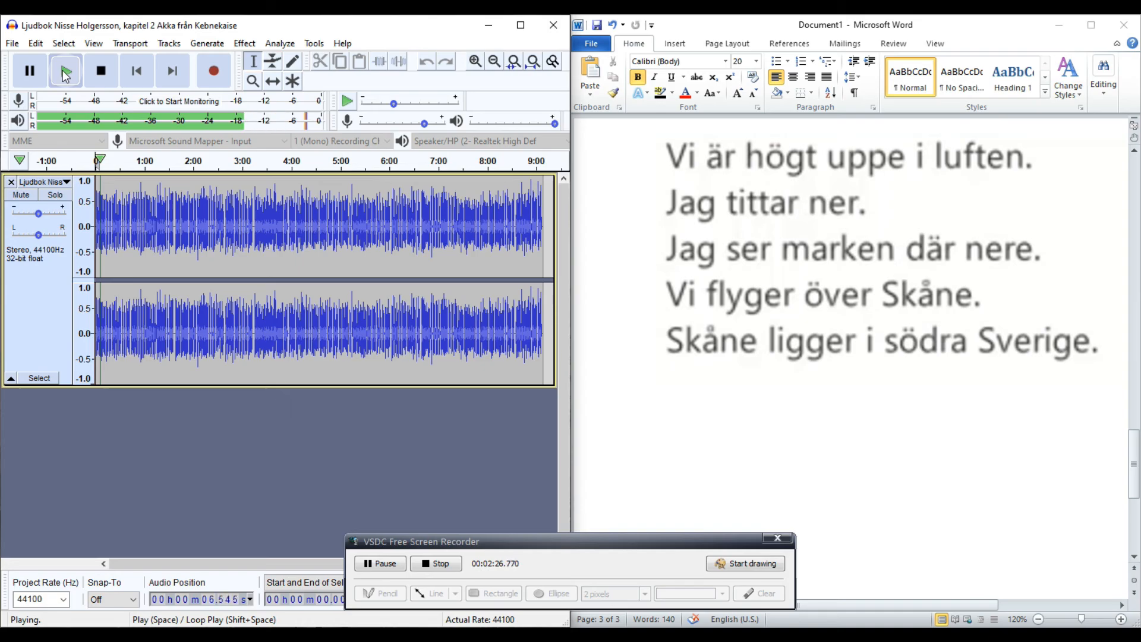
pyautogui.click(64, 70)
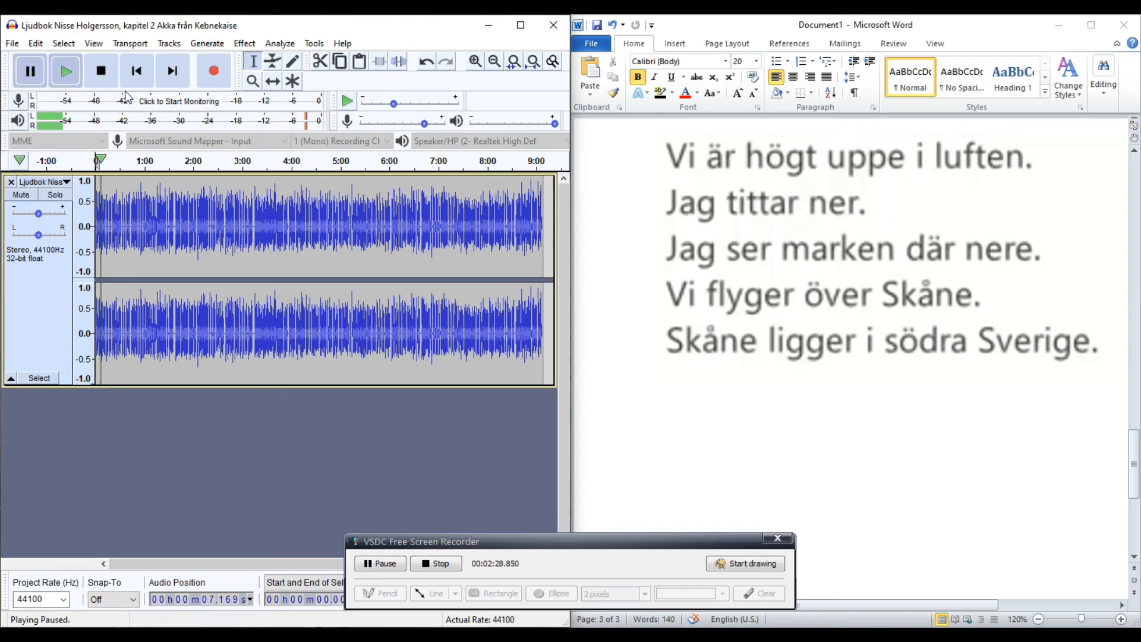
pyautogui.moveTo(678, 222)
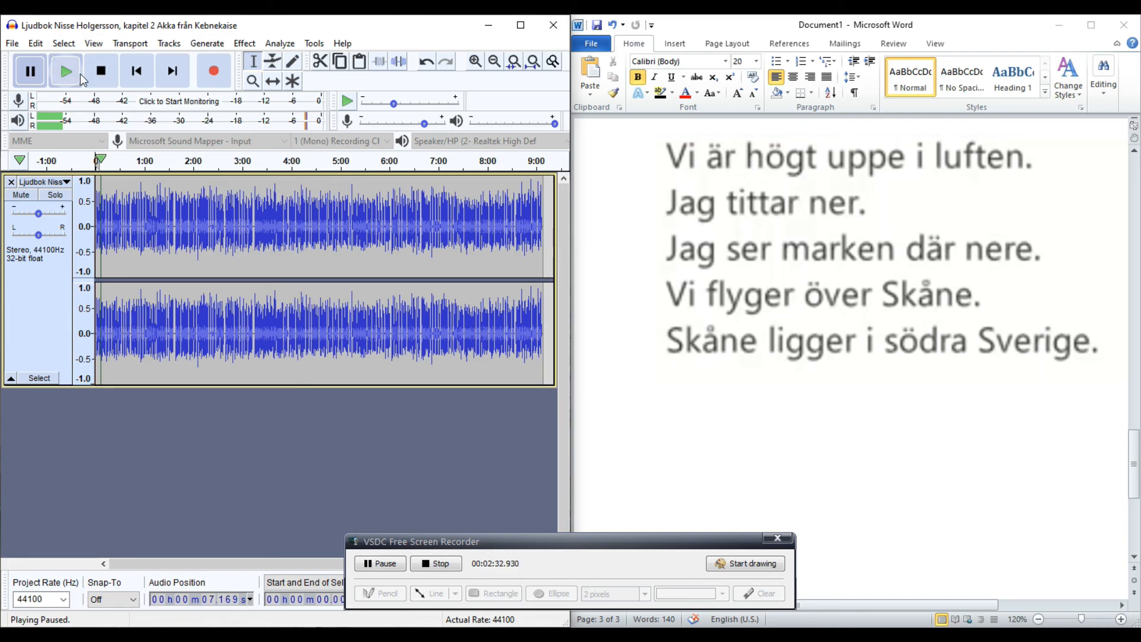
pyautogui.click(64, 70)
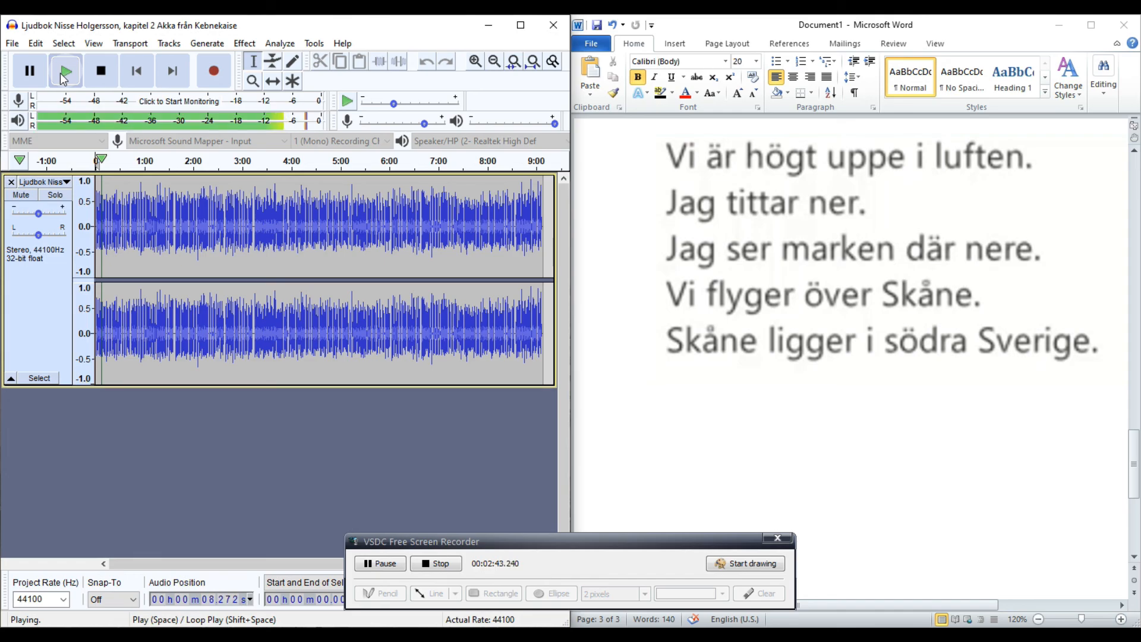
pyautogui.click(30, 70)
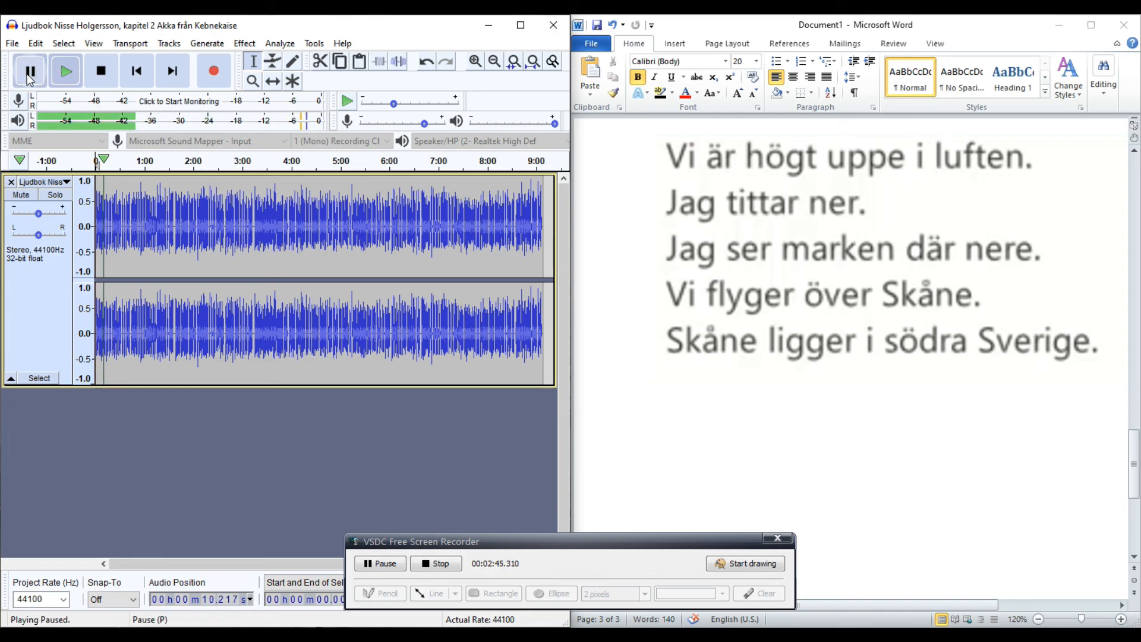